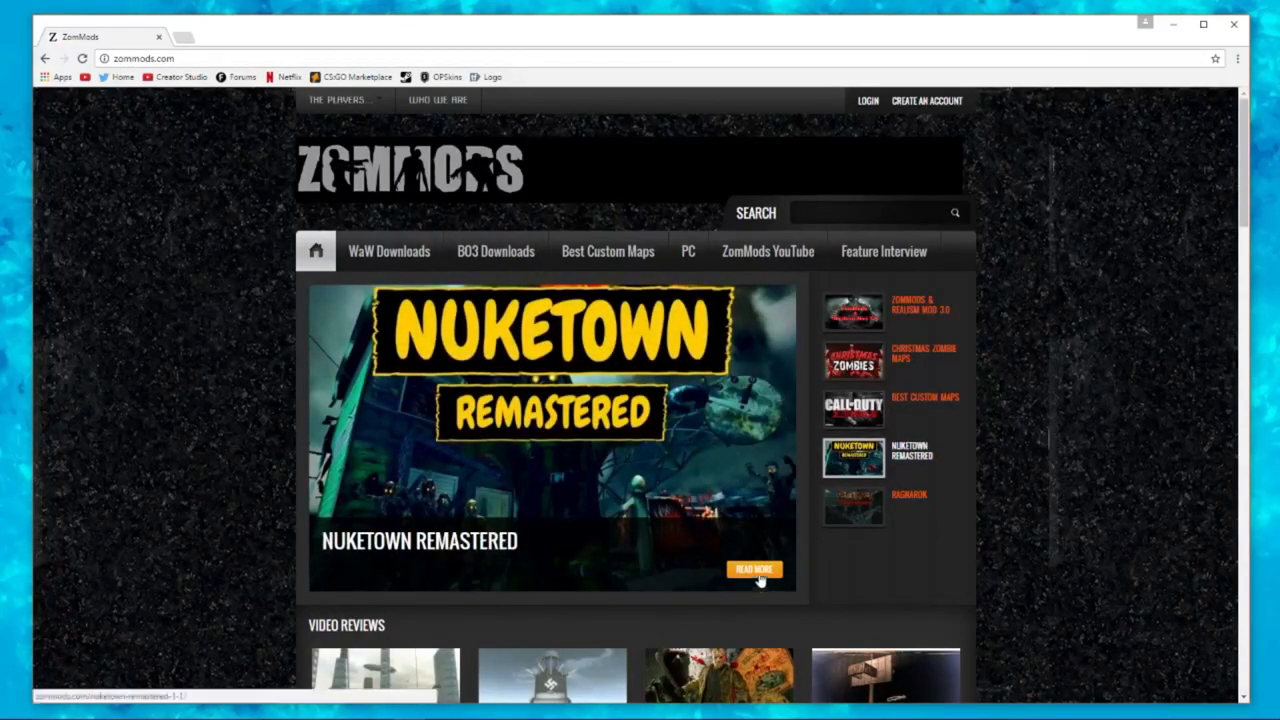
Open the Nuketown Remastered article on ZomMods and follow its Google Drive download link
{"action": "left_click", "coordinate": [753, 569]}
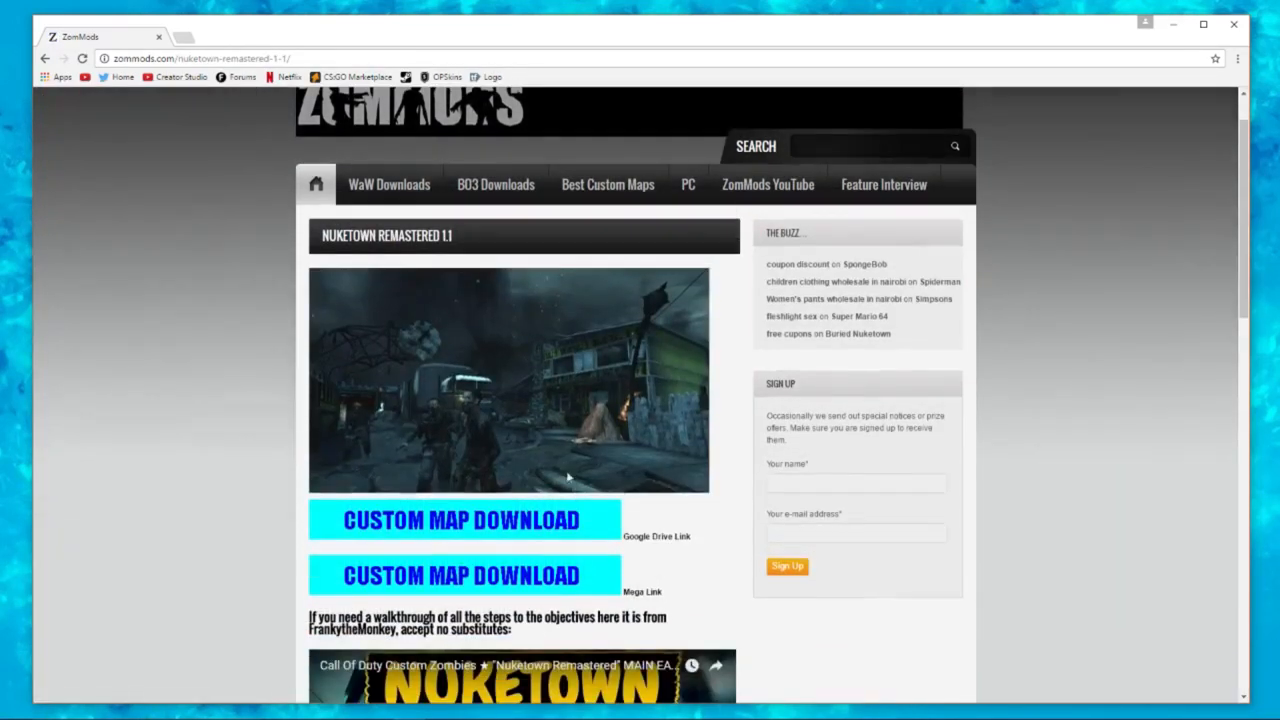
{"action": "left_click", "coordinate": [460, 520]}
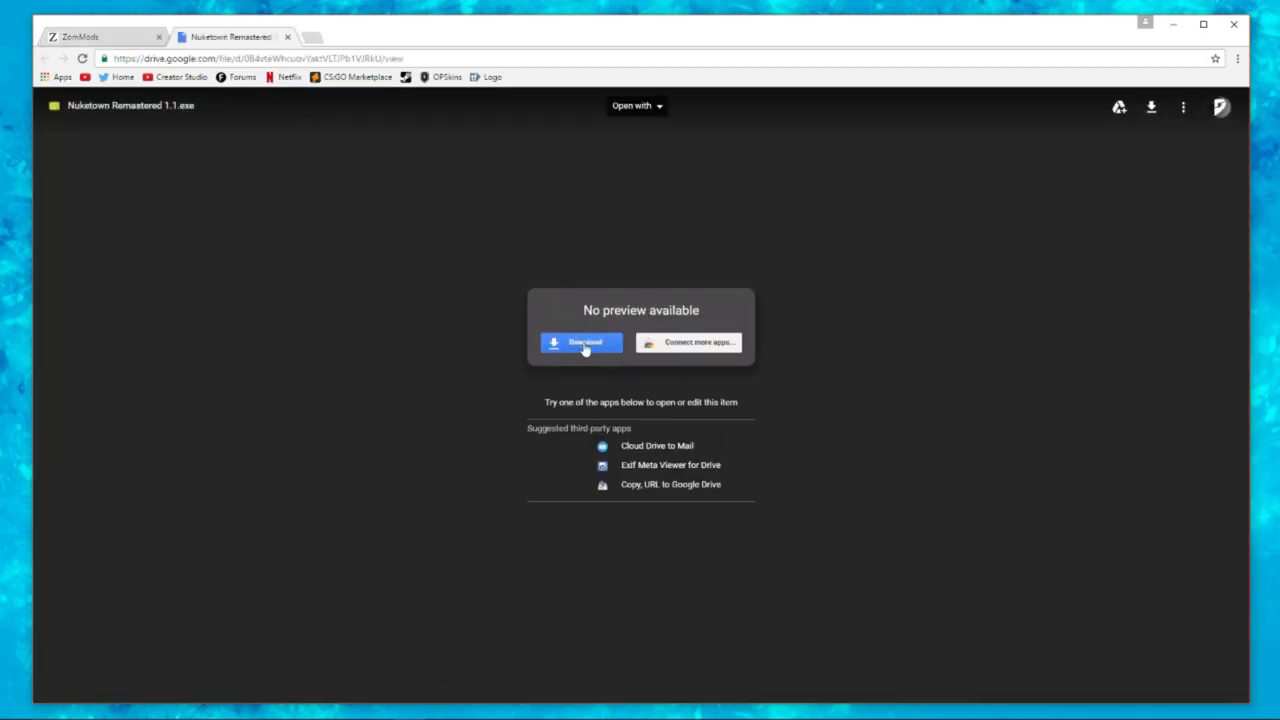
Download the 484M Nuketown Remastered 1.1 installer, bypassing Drive's virus-scan warning
{"action": "left_click", "coordinate": [581, 342]}
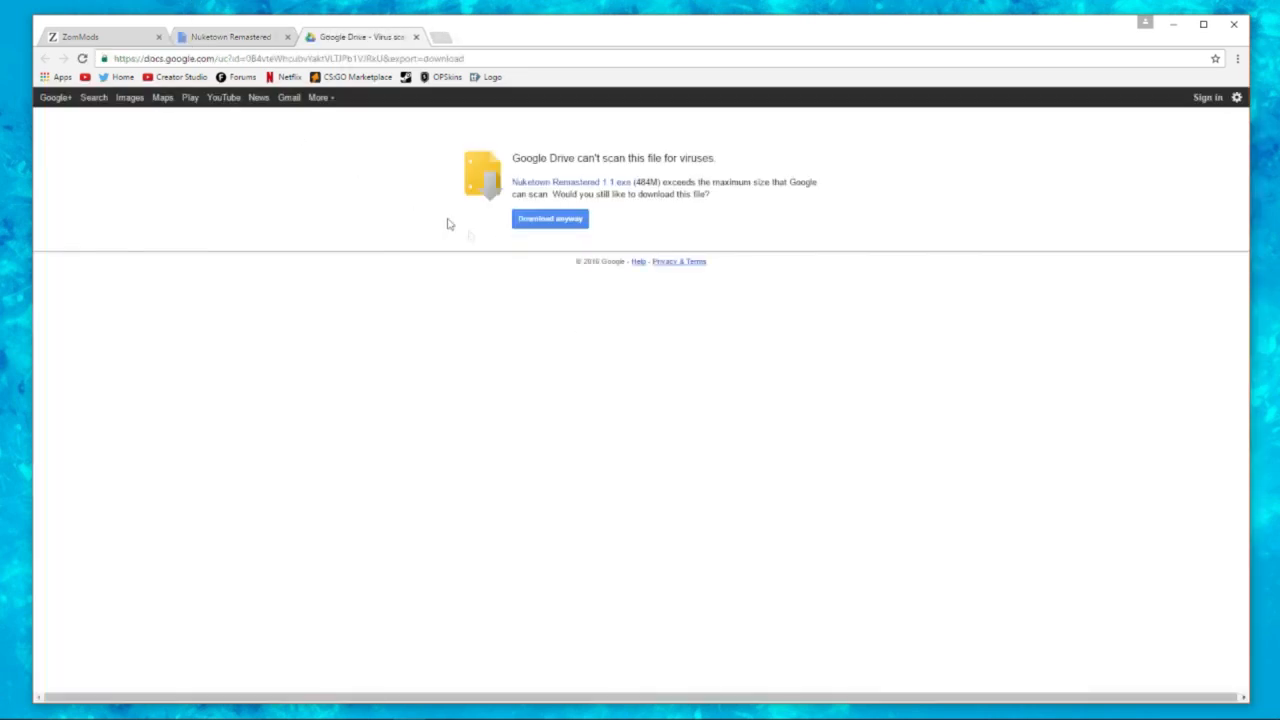
{"action": "left_click", "coordinate": [549, 218]}
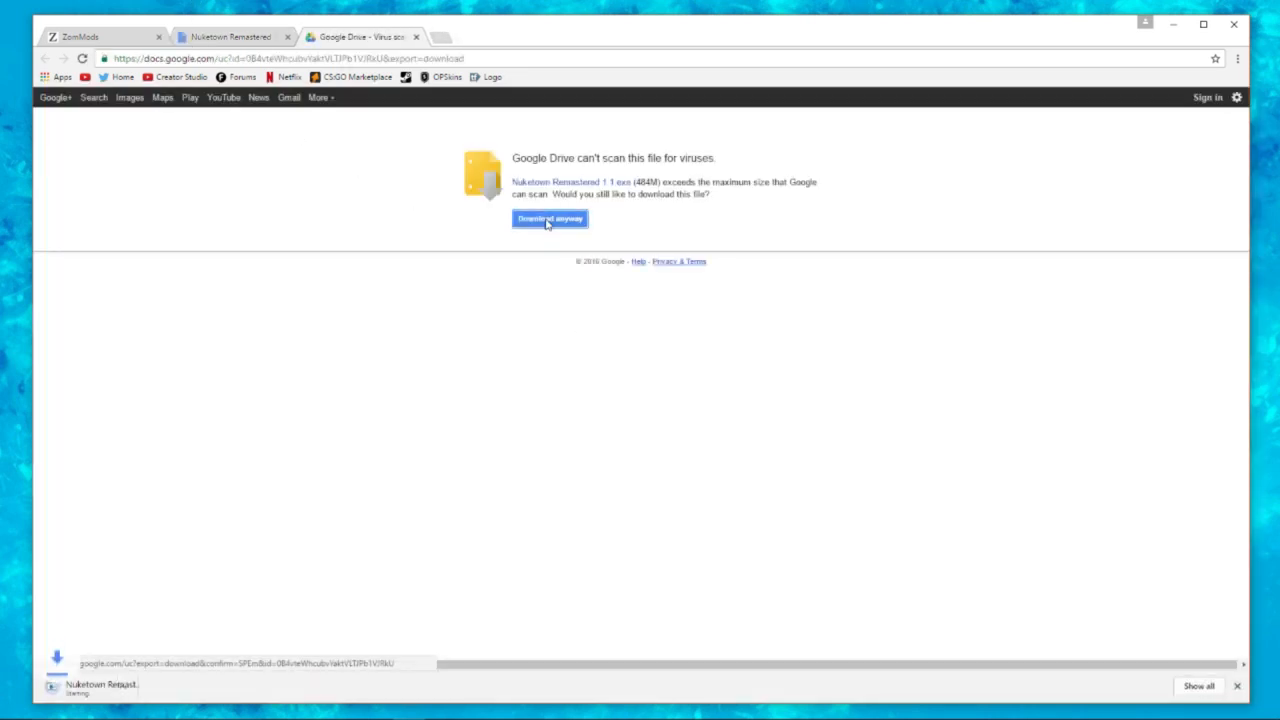
{"action": "left_click", "coordinate": [549, 218]}
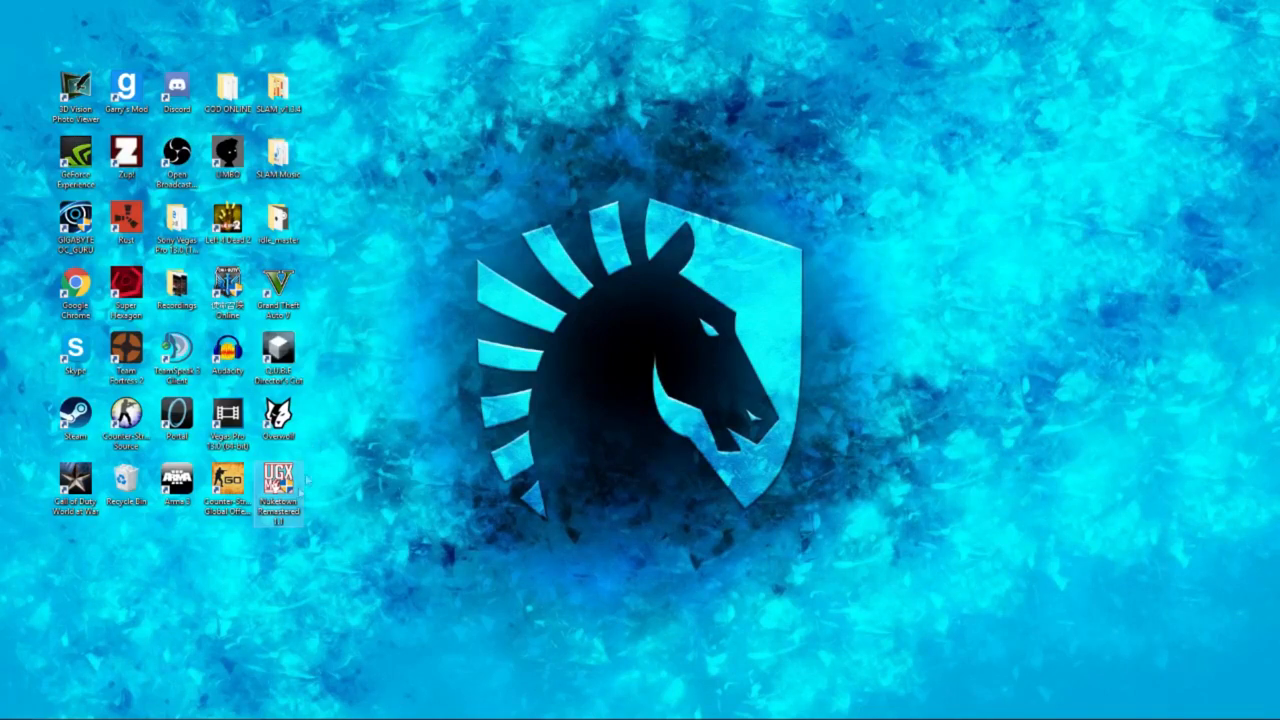
Right-click the Nuketown Remastered 1.1 installer on the desktop to run it
{"action": "right_click", "coordinate": [279, 485]}
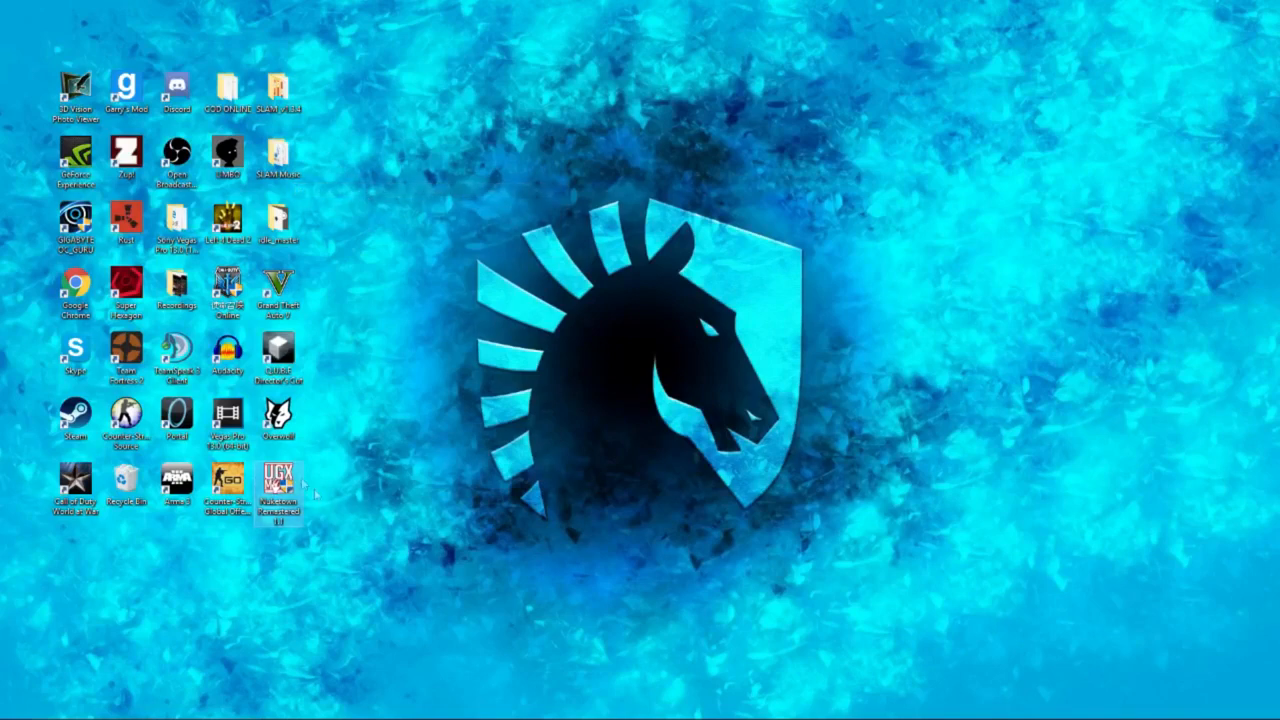
{"action": "mouse_move", "coordinate": [472, 397]}
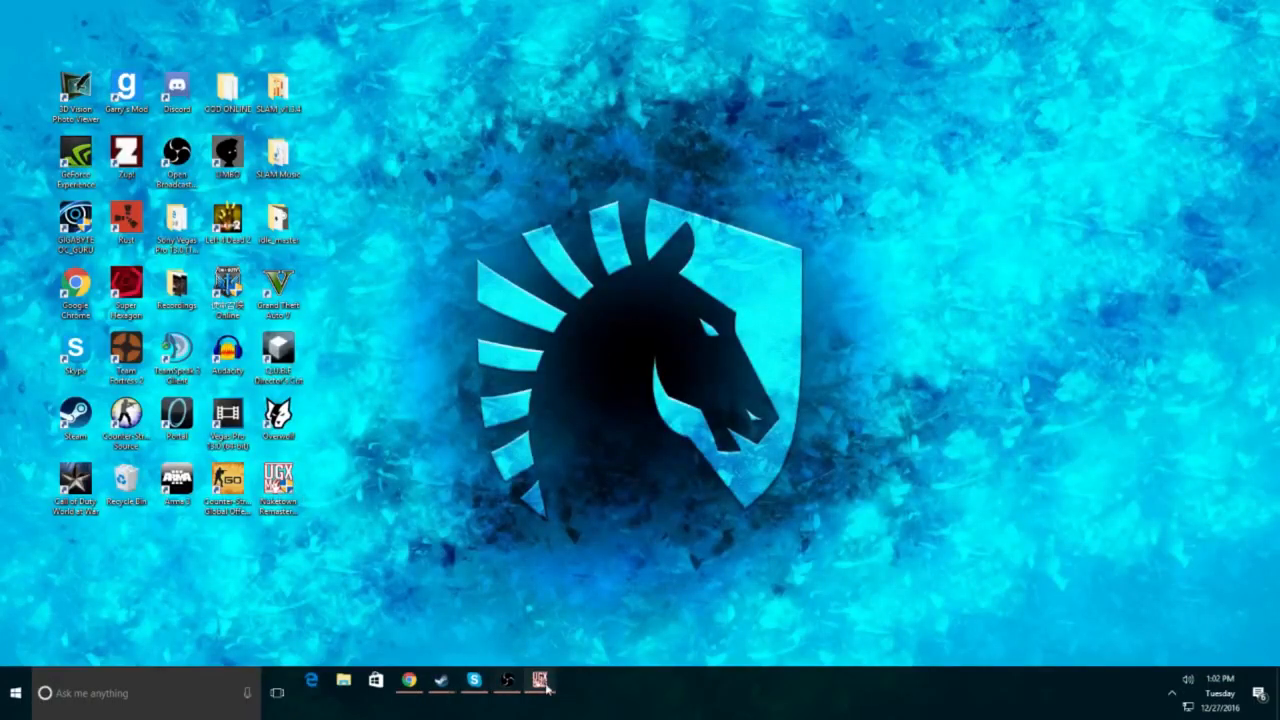
Step through the UGX-Mods installer, accepting the license and finishing the Nuketown install
{"action": "left_click", "coordinate": [543, 681]}
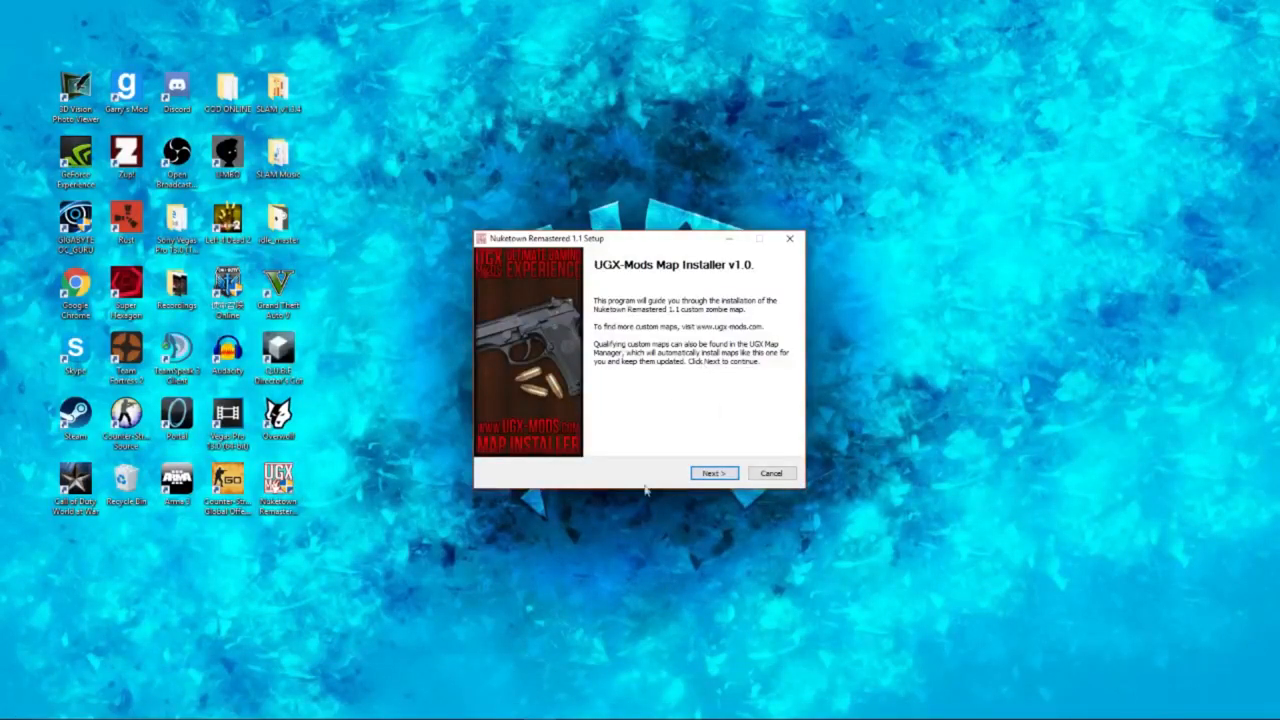
{"action": "left_click", "coordinate": [713, 473]}
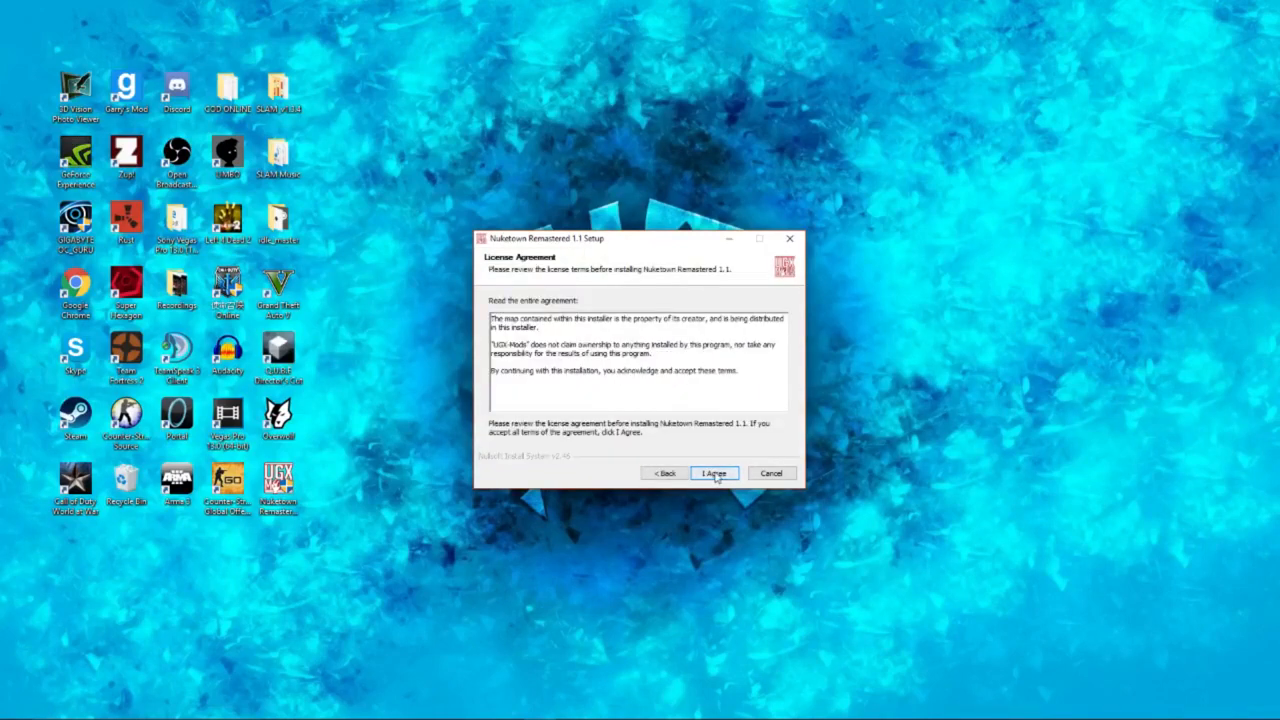
{"action": "left_click", "coordinate": [714, 472]}
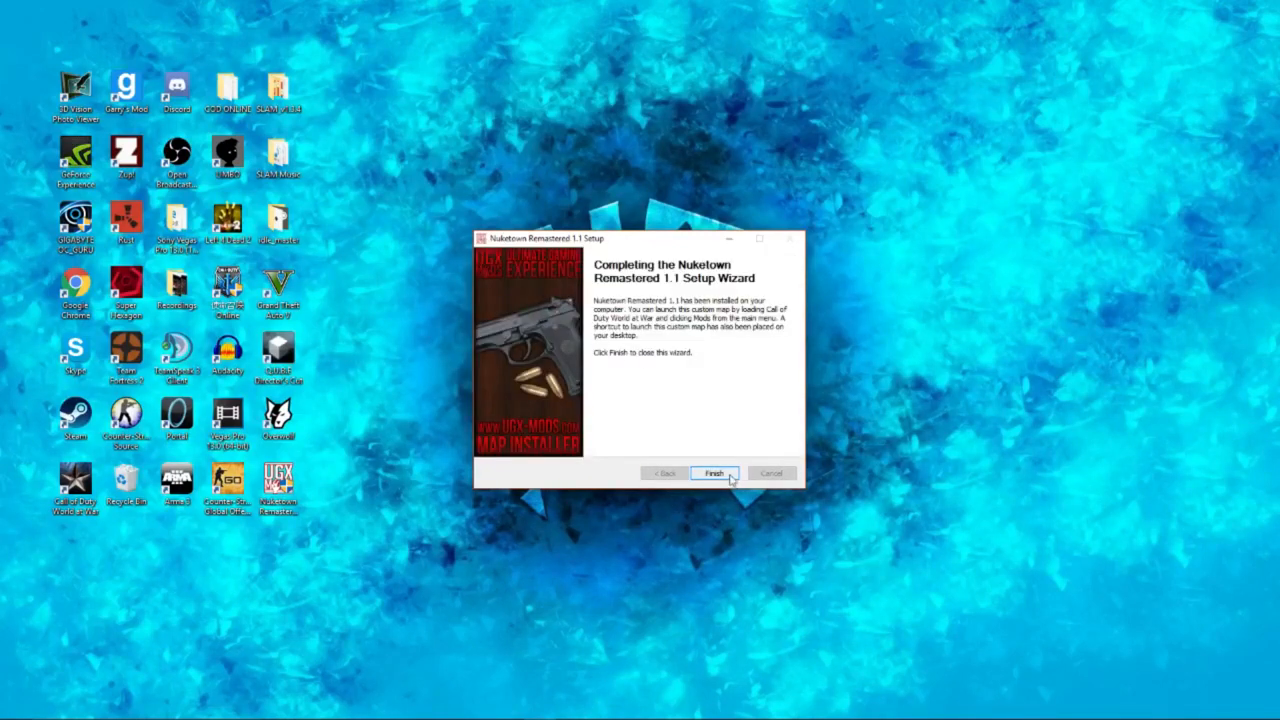
{"action": "left_click", "coordinate": [713, 473]}
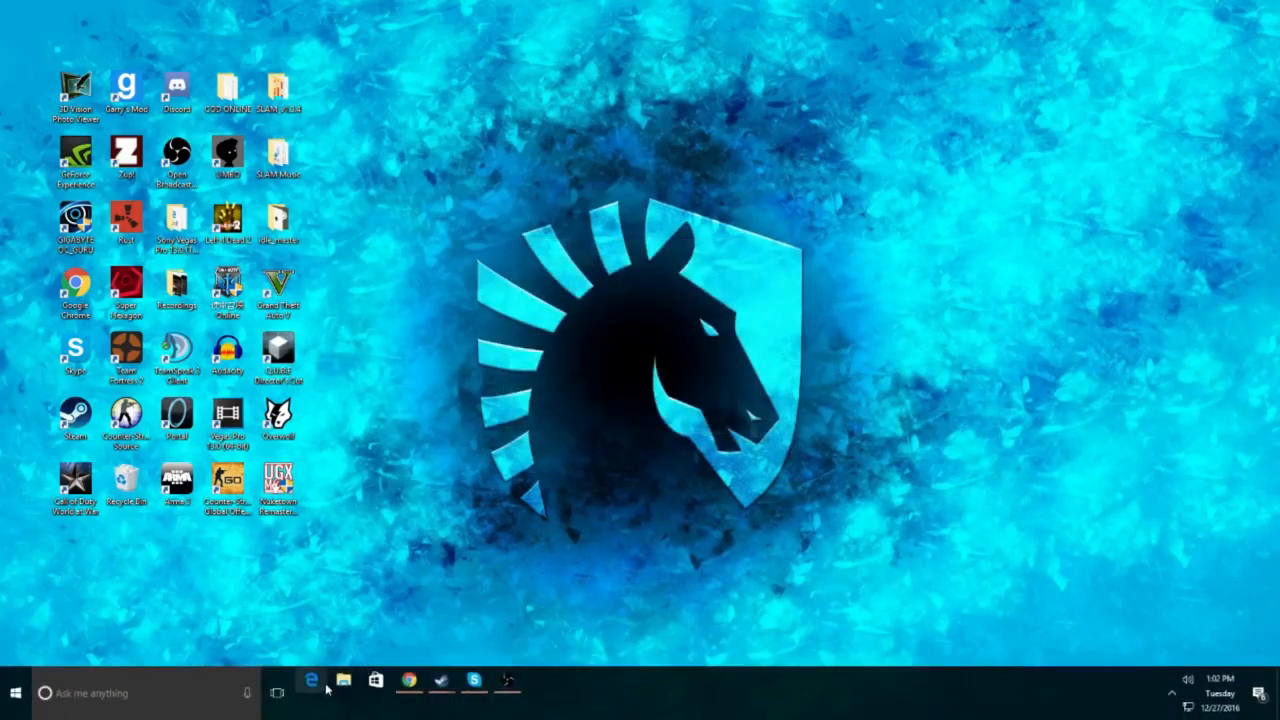
Focus the desktop and bring up the Windows Run dialog with Win+R
{"action": "left_click", "coordinate": [342, 681]}
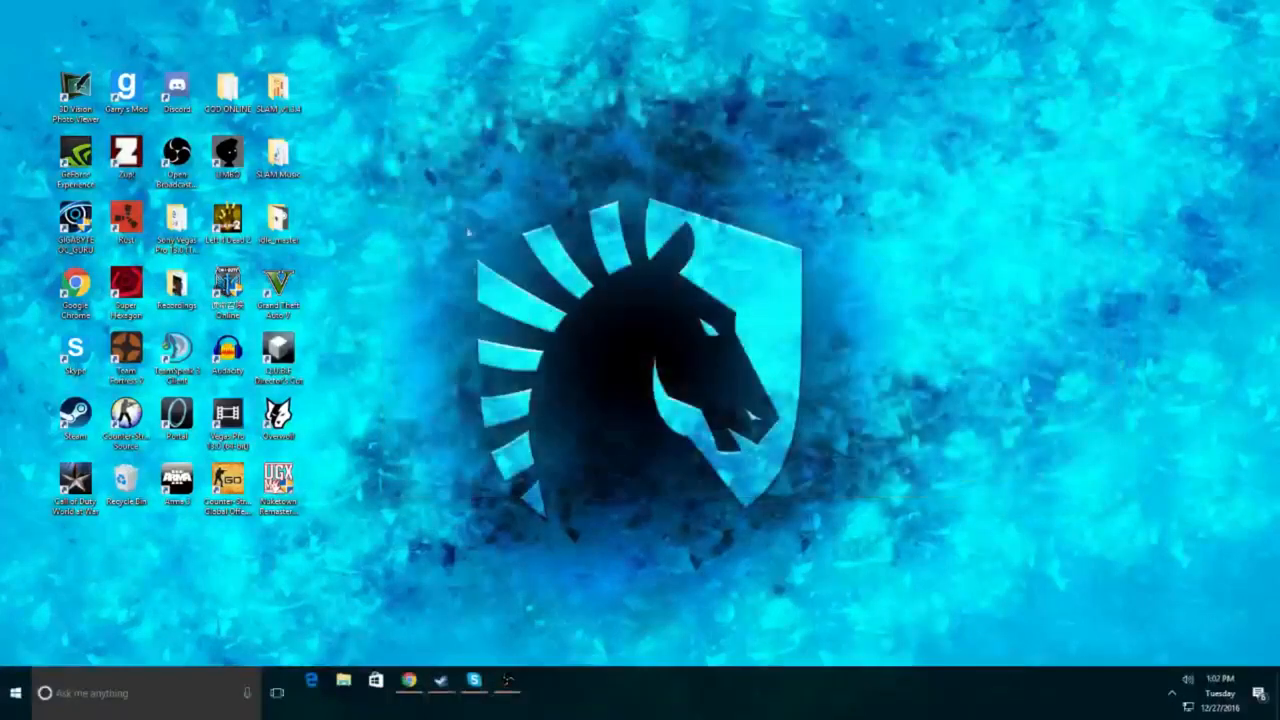
{"action": "mouse_move", "coordinate": [757, 335]}
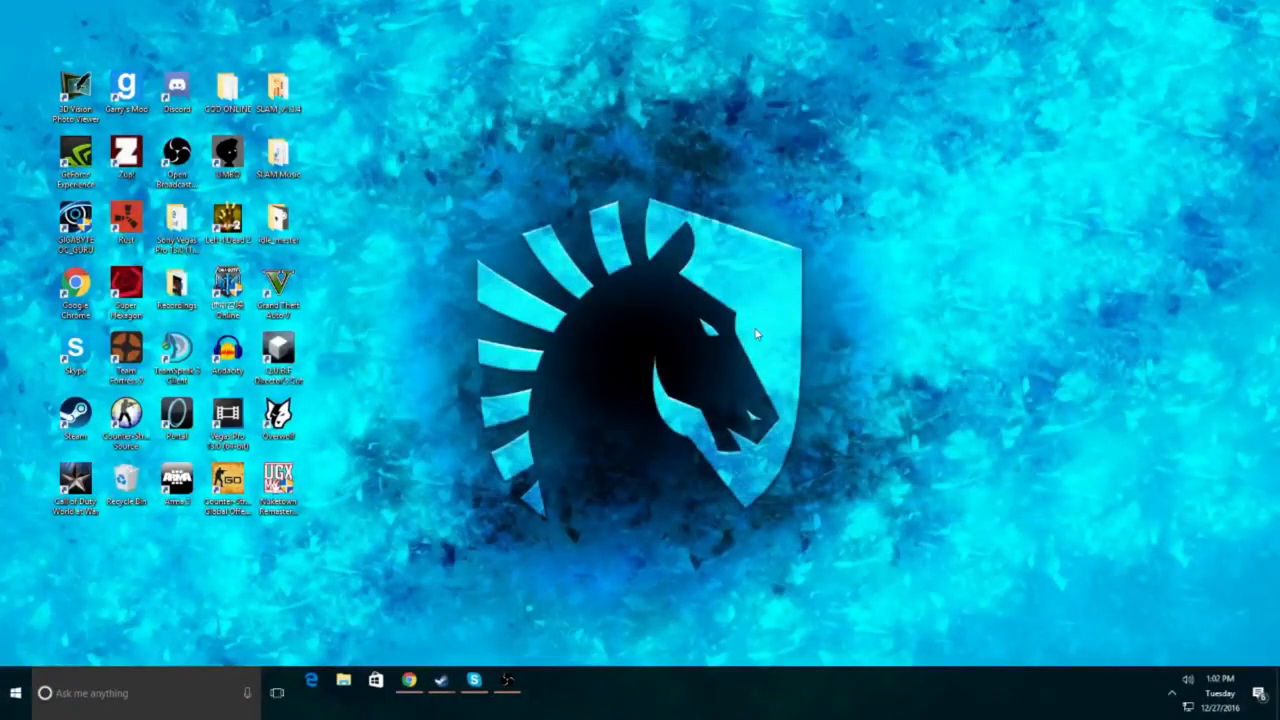
{"action": "key", "text": "Win+r"}
{"action": "type", "text": "%"}
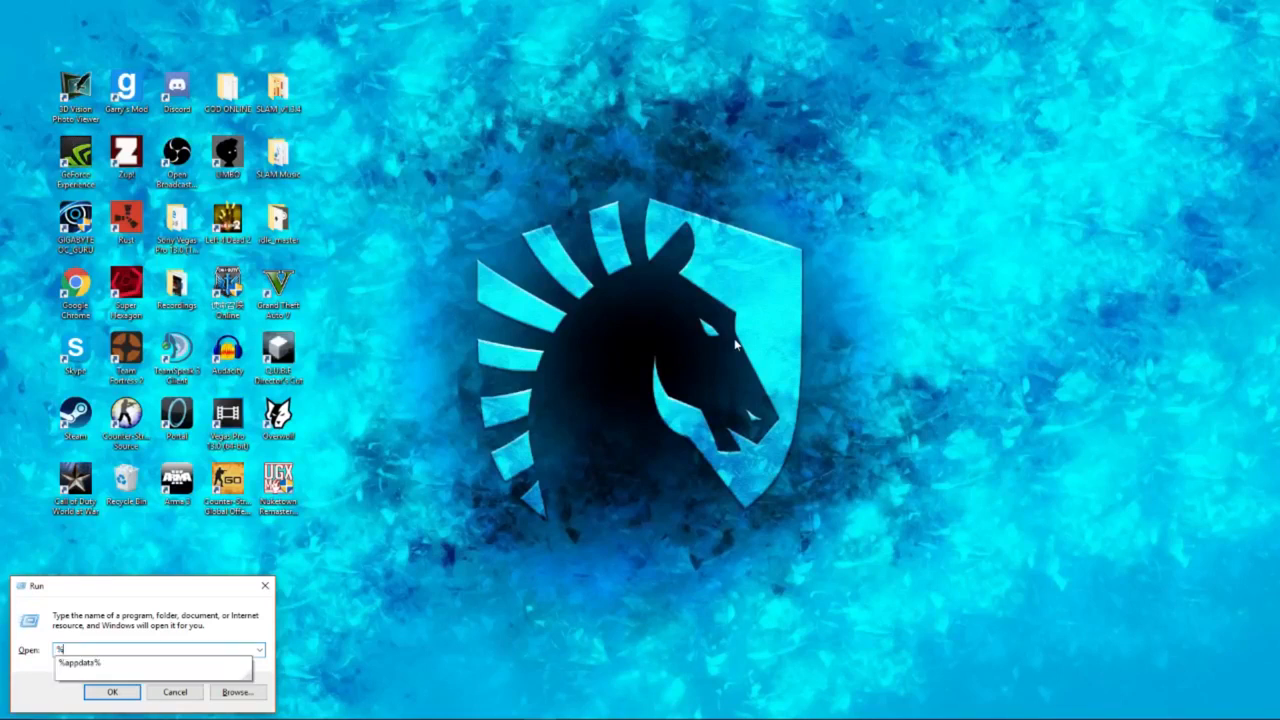
Enter %appdata% in the Run box to open the AppData Local folder
{"action": "type", "text": "appdata%"}
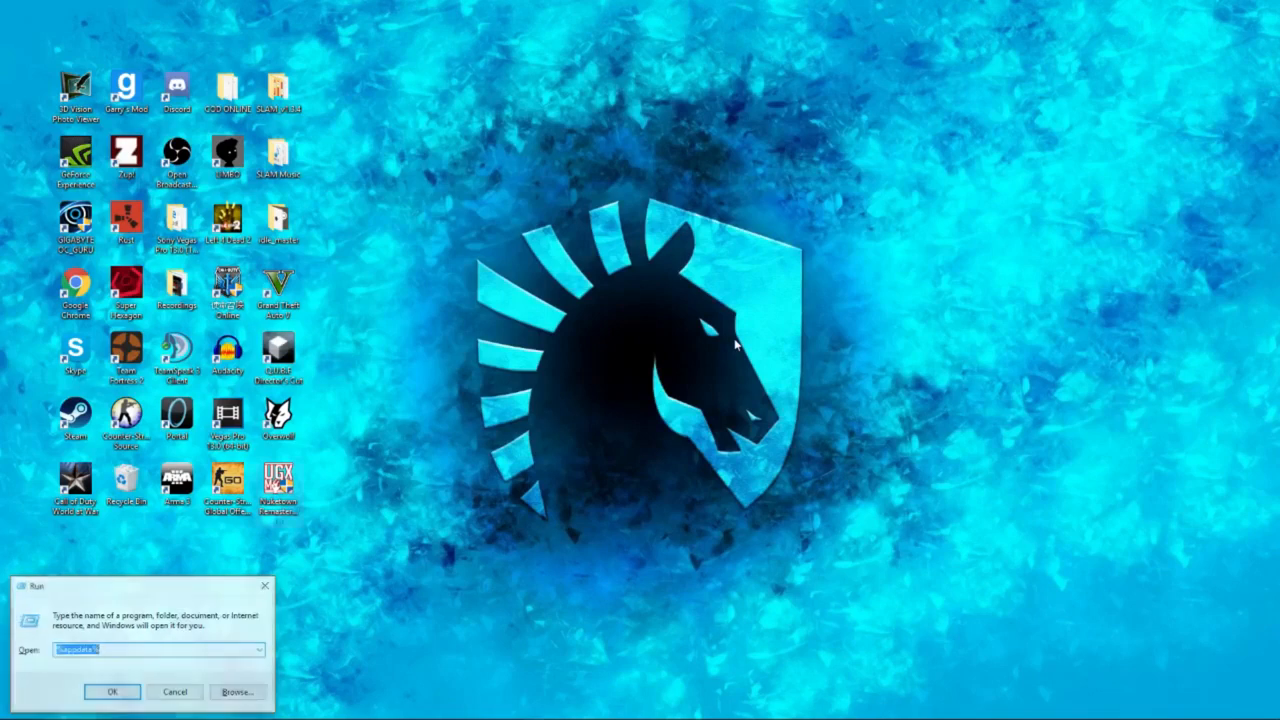
{"action": "left_click", "coordinate": [112, 691]}
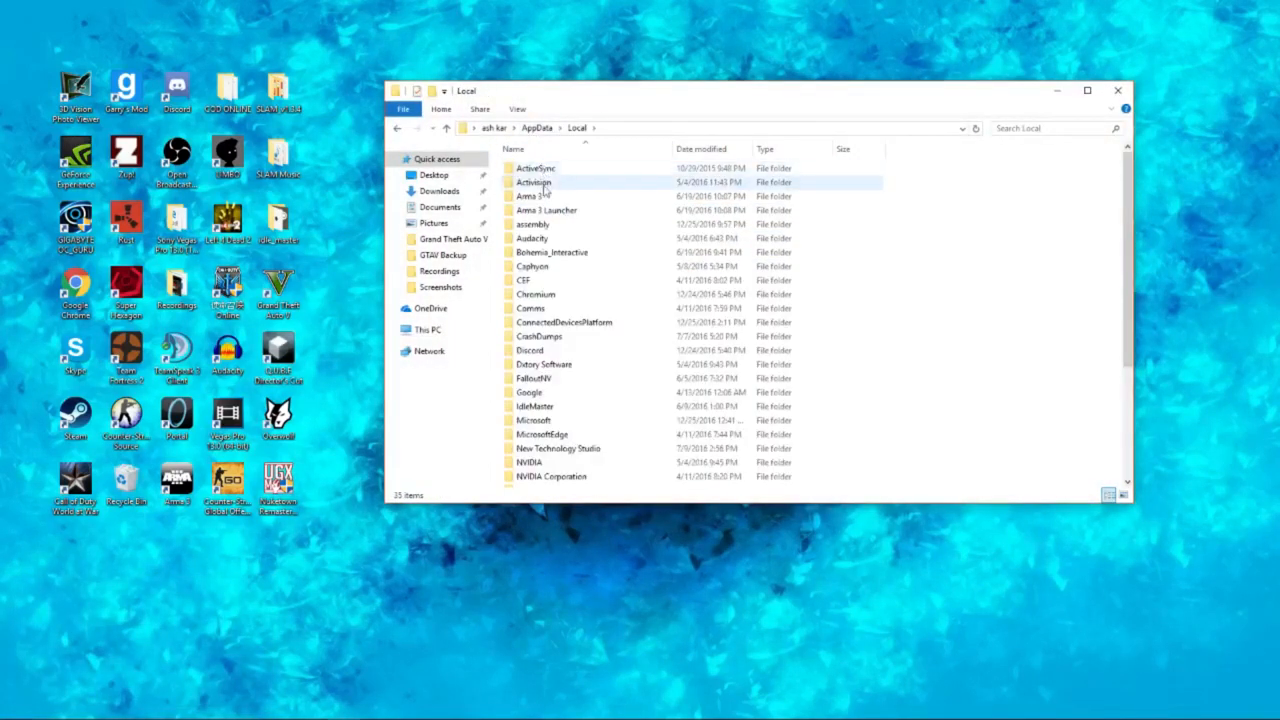
Browse Activision > CoDWaW > mods > Nuketown Remastered 1.1 to view the map files
{"action": "double_click", "coordinate": [533, 182]}
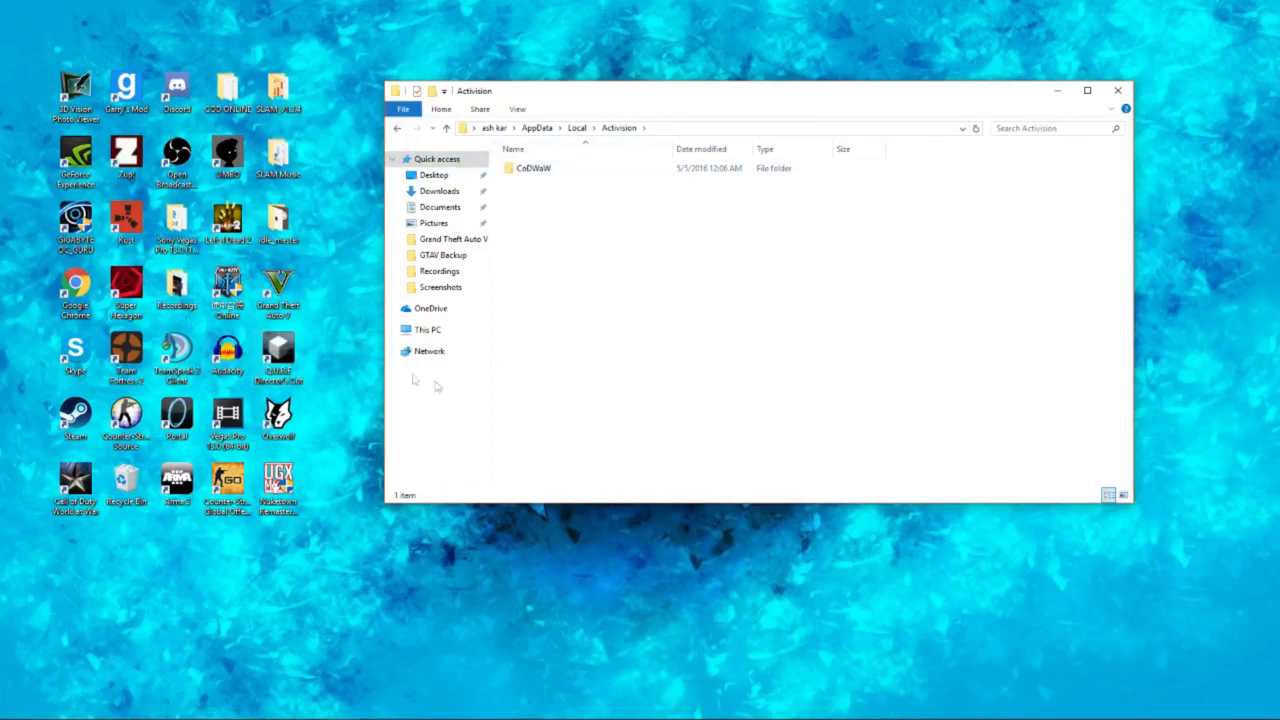
{"action": "left_click", "coordinate": [533, 167]}
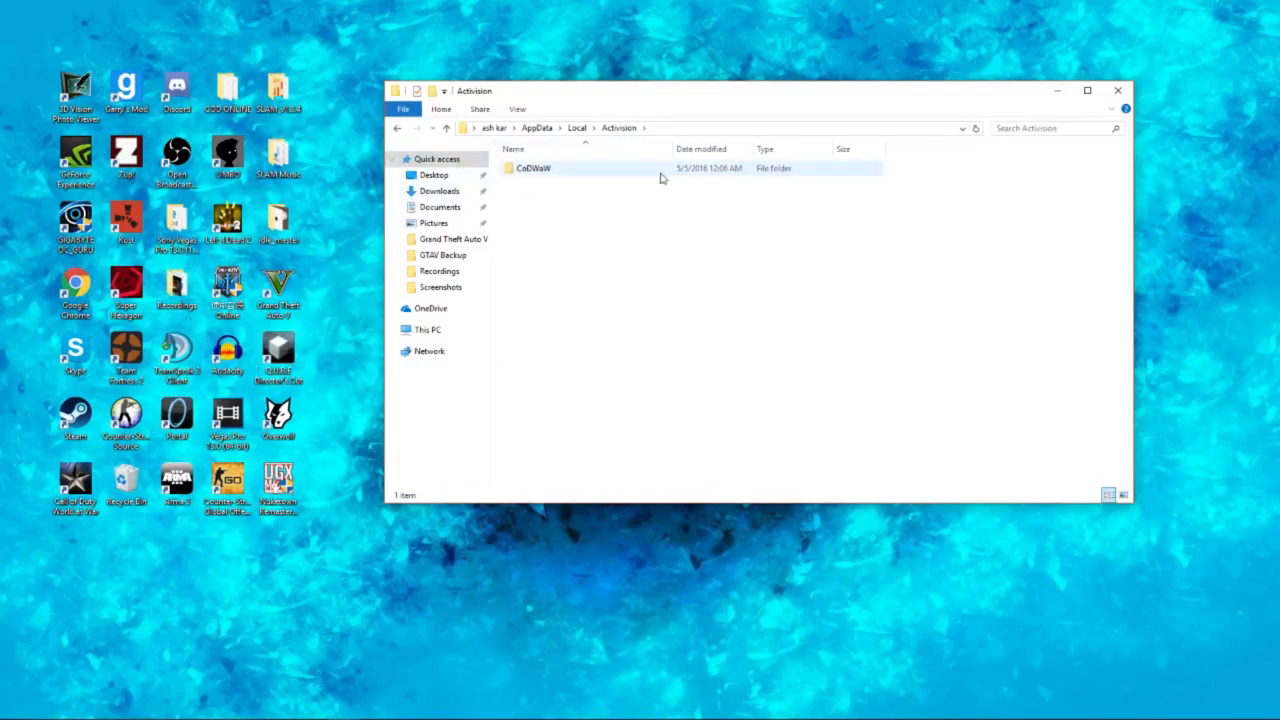
{"action": "double_click", "coordinate": [533, 167]}
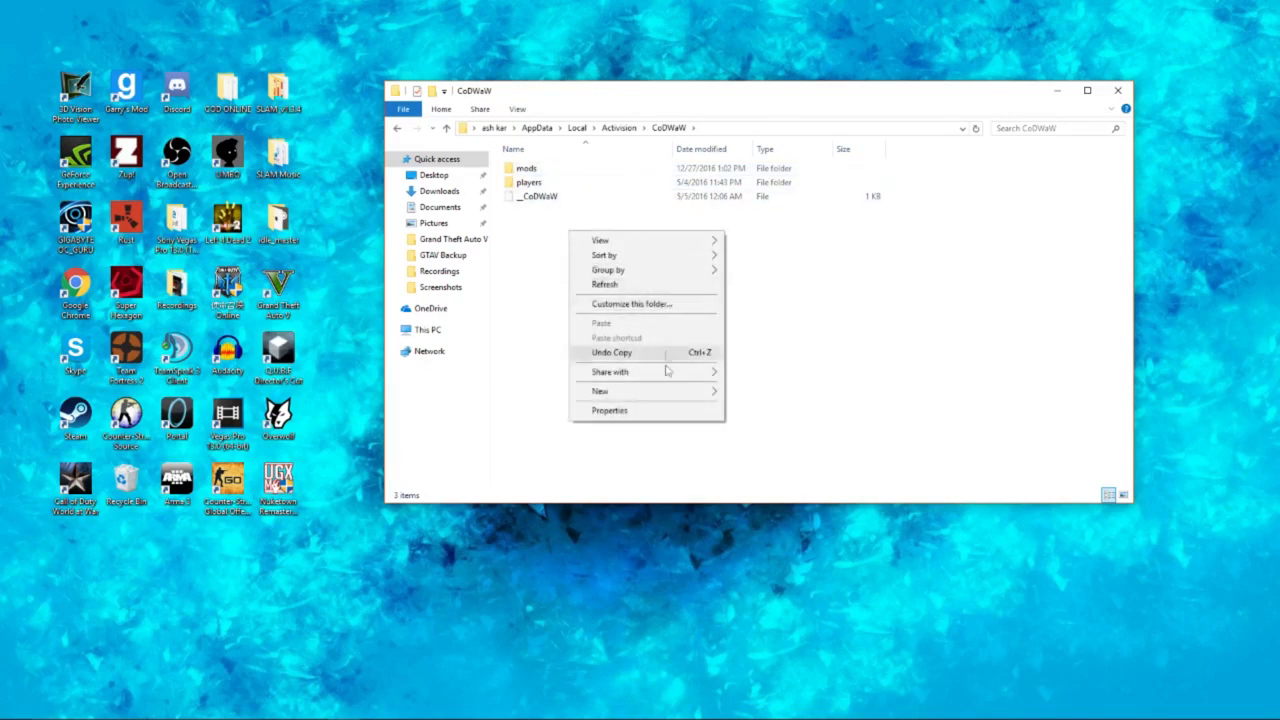
{"action": "left_click", "coordinate": [530, 182]}
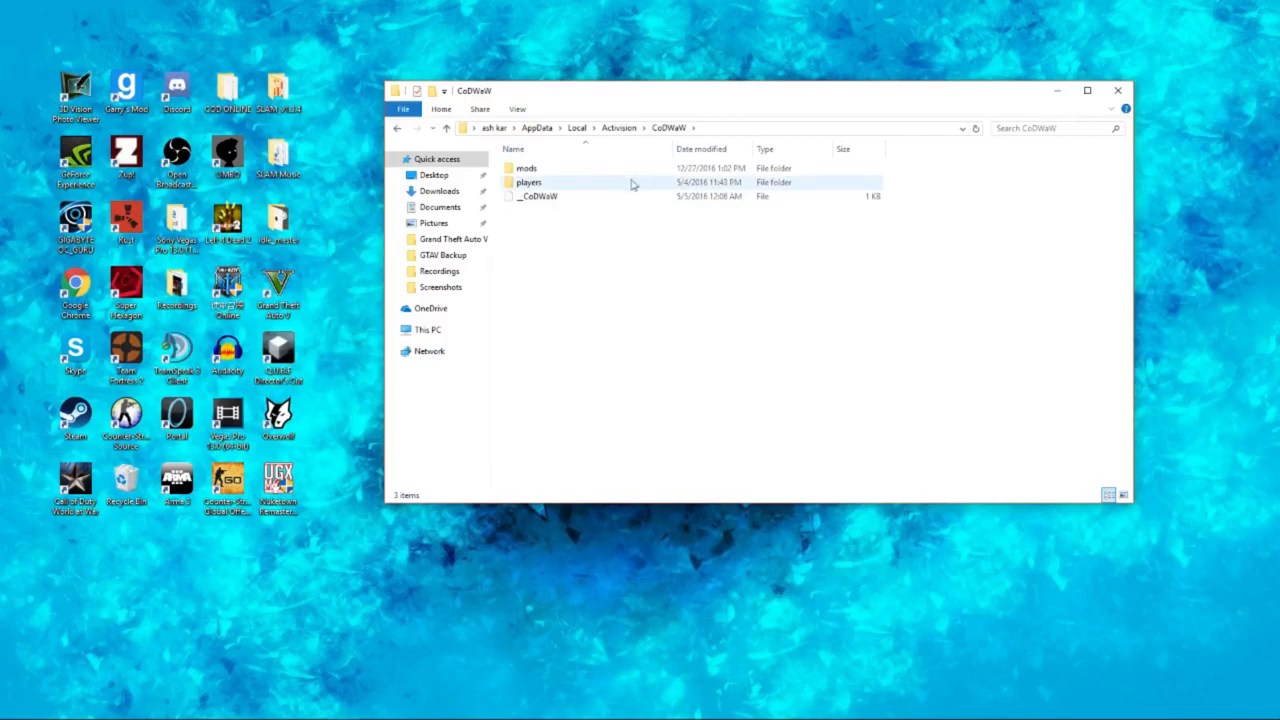
{"action": "double_click", "coordinate": [526, 168]}
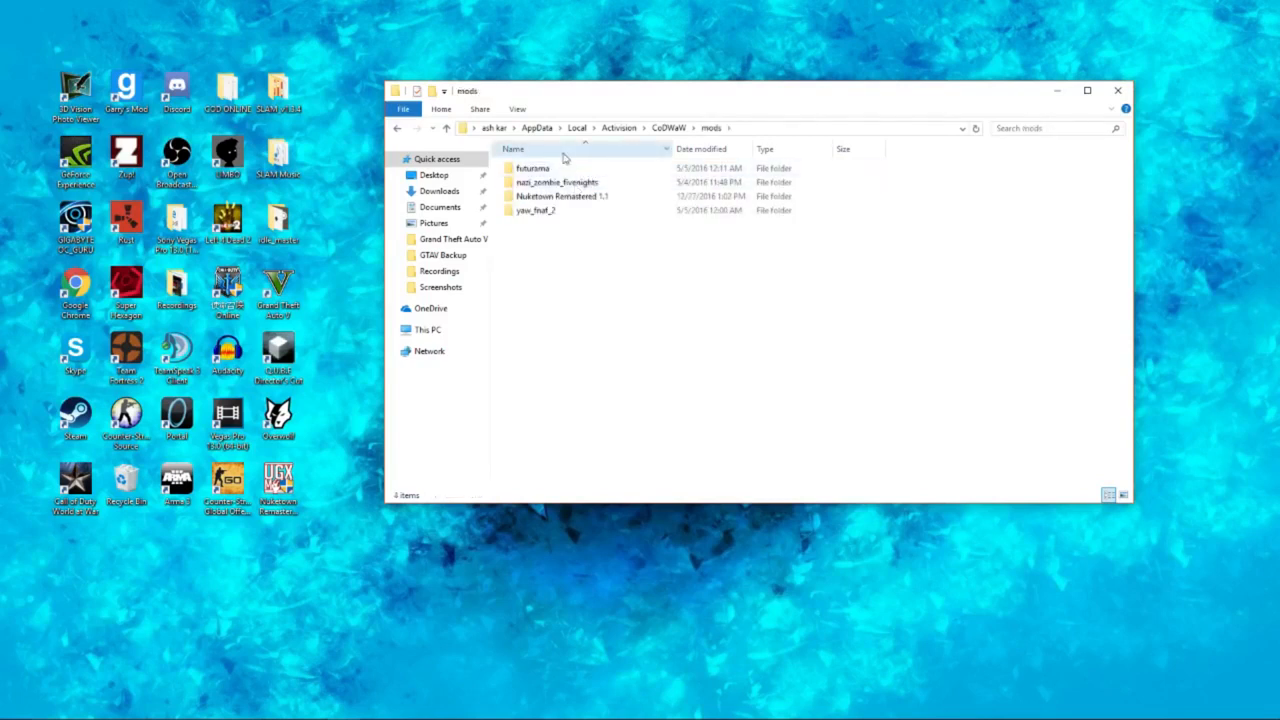
{"action": "double_click", "coordinate": [563, 196]}
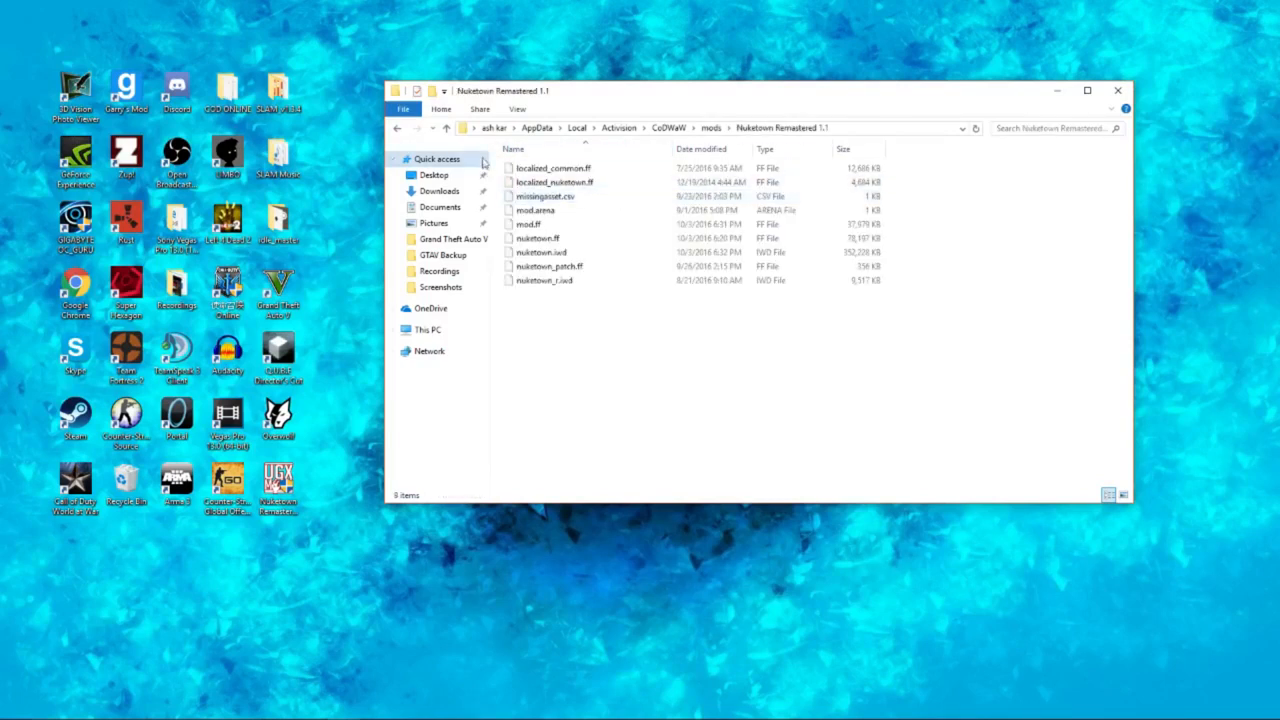